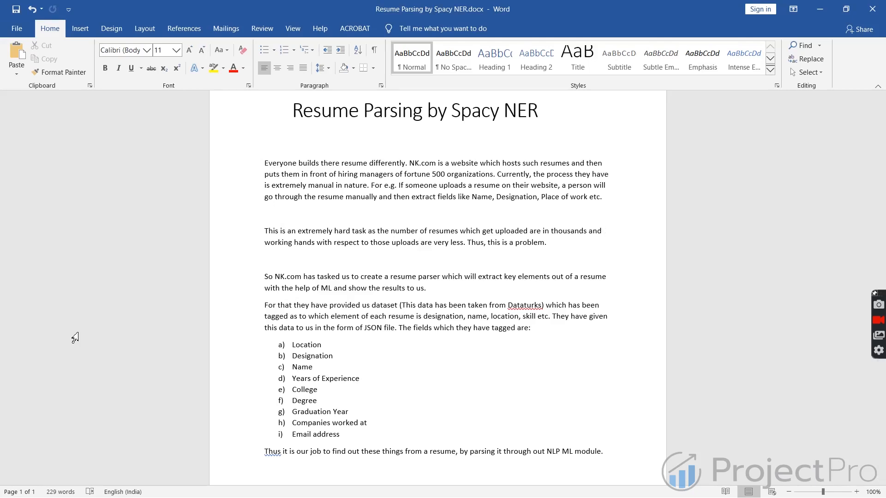
# Step: Review the resume-parsing write-up in Word before moving to the OneNote page
pyautogui.click(603, 231)
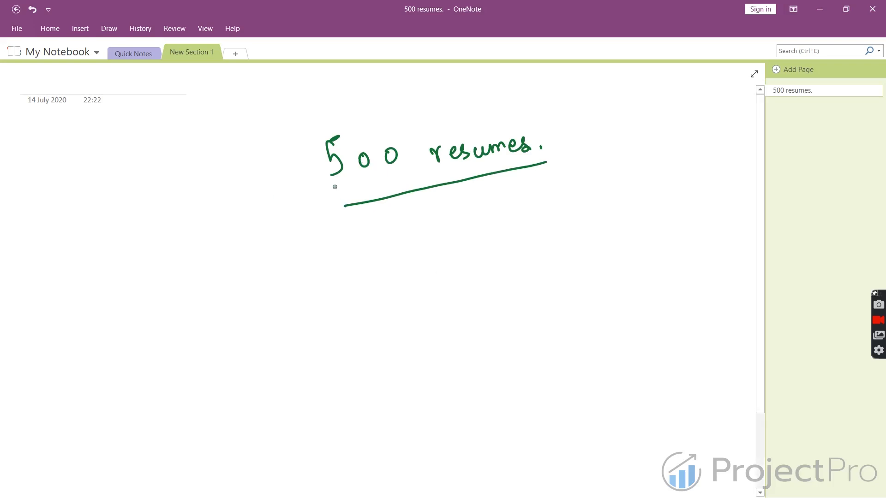
# Step: Sketch circled Person linked to 500 resumes with 2 people, 5 folks, 10 resumes and X10
pyautogui.moveTo(238, 241); pyautogui.dragTo(309, 192)
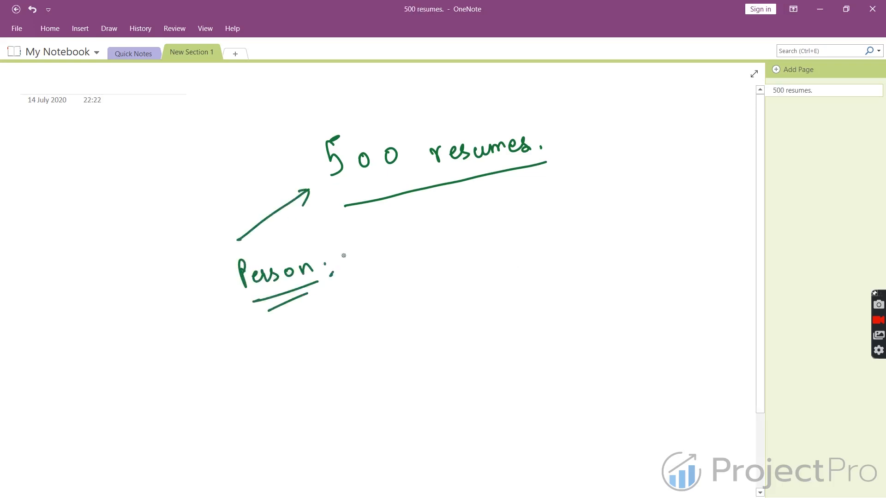
pyautogui.moveTo(338, 260); pyautogui.dragTo(357, 221)
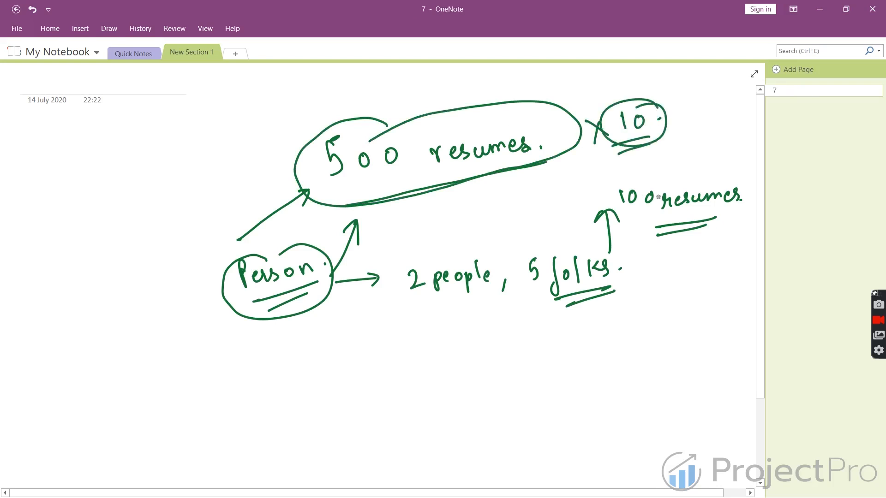
pyautogui.moveTo(633, 229); pyautogui.dragTo(712, 221)
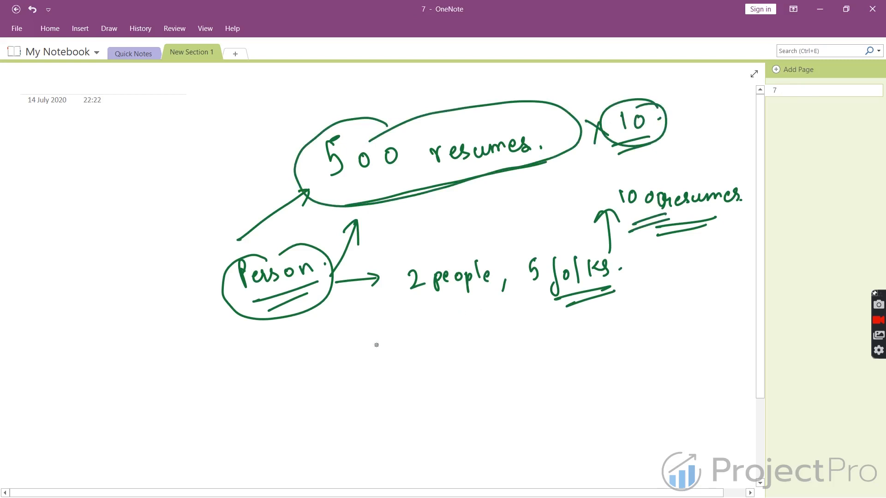
pyautogui.write('too')
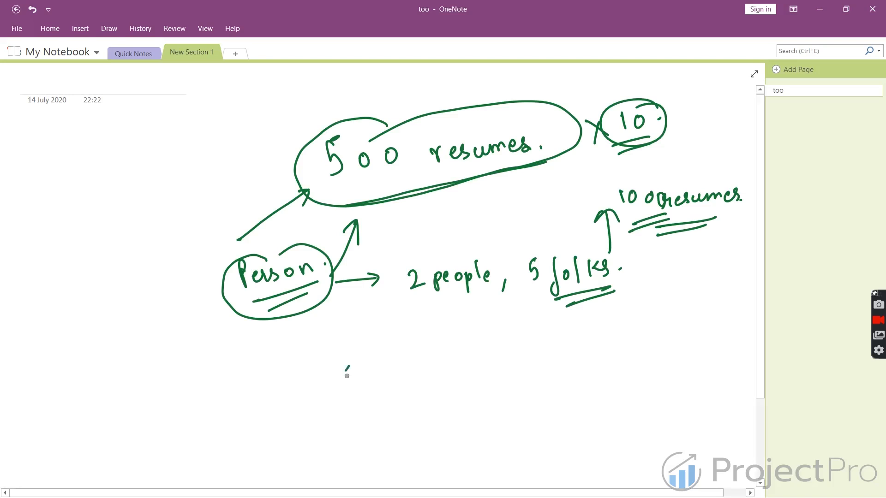
# Step: Handwrite NK.com leading to ML solution, underlined, then move down toward Entities
pyautogui.moveTo(348, 373); pyautogui.dragTo(446, 364)
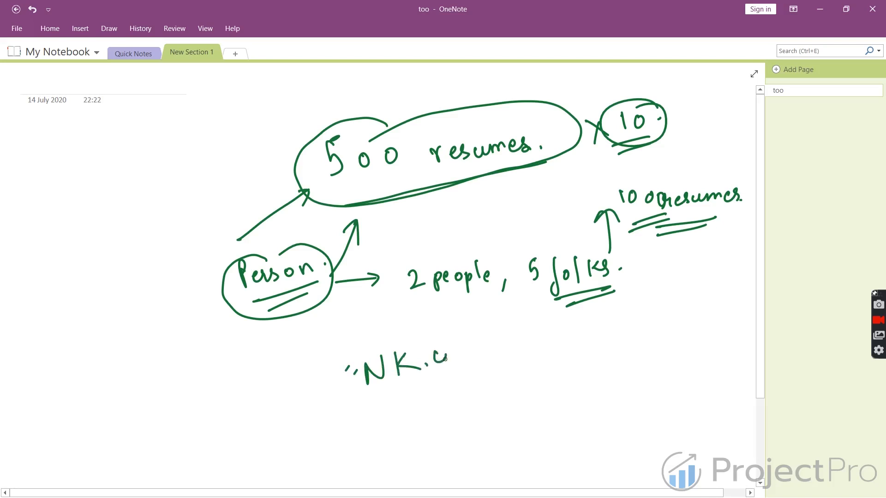
pyautogui.moveTo(429, 367); pyautogui.dragTo(565, 350)
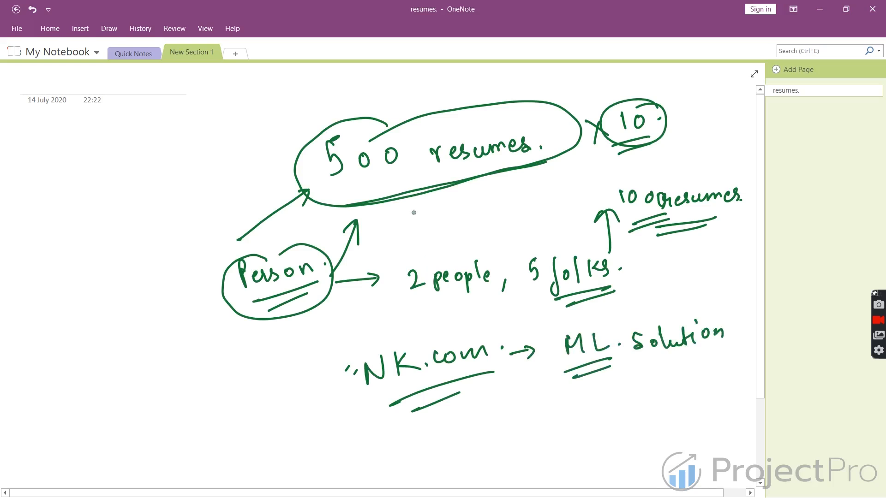
pyautogui.scroll(-3)
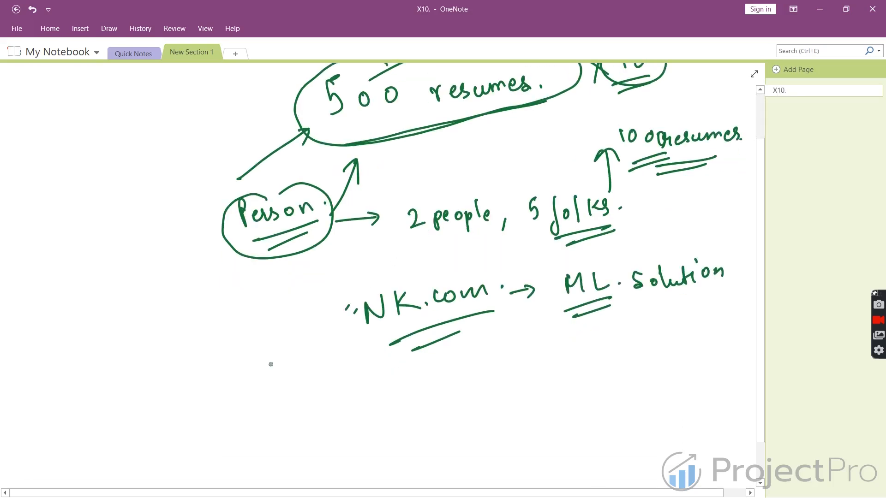
pyautogui.moveTo(101, 372)
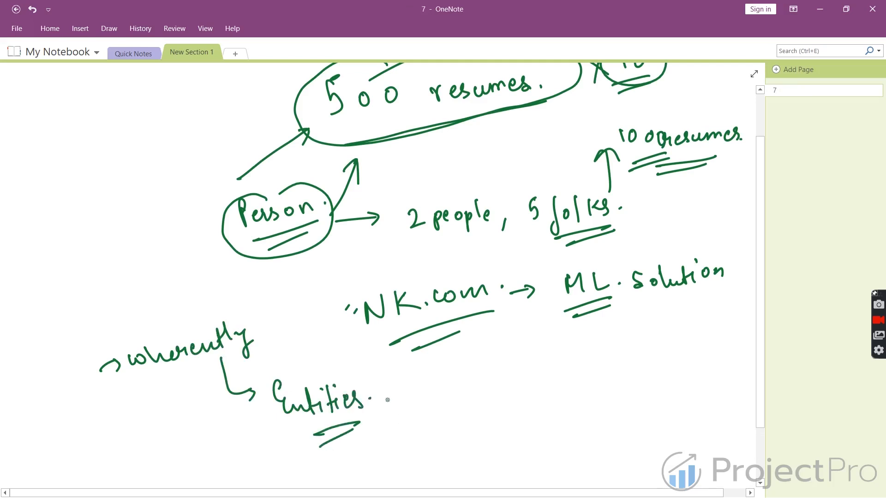
# Step: Branch Entities into Name, Designation and Location with trailing dots
pyautogui.moveTo(386, 393); pyautogui.dragTo(483, 365)
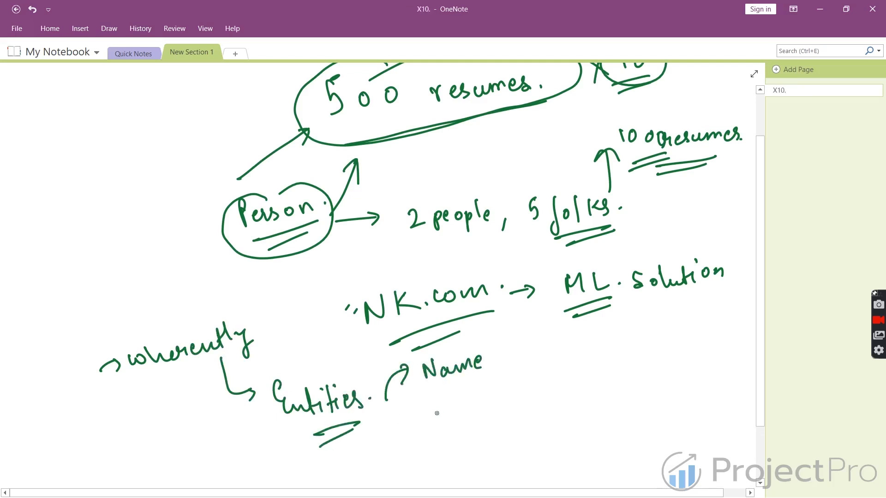
pyautogui.moveTo(396, 412); pyautogui.dragTo(492, 401)
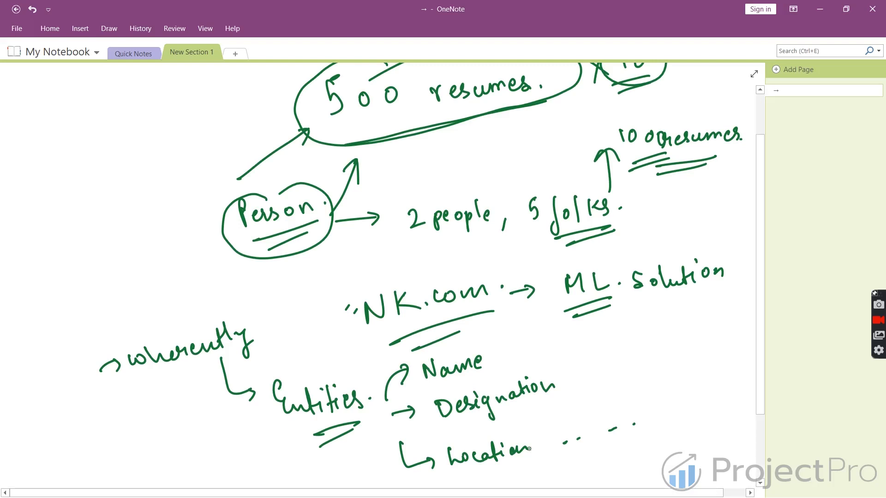
pyautogui.write('X10.')
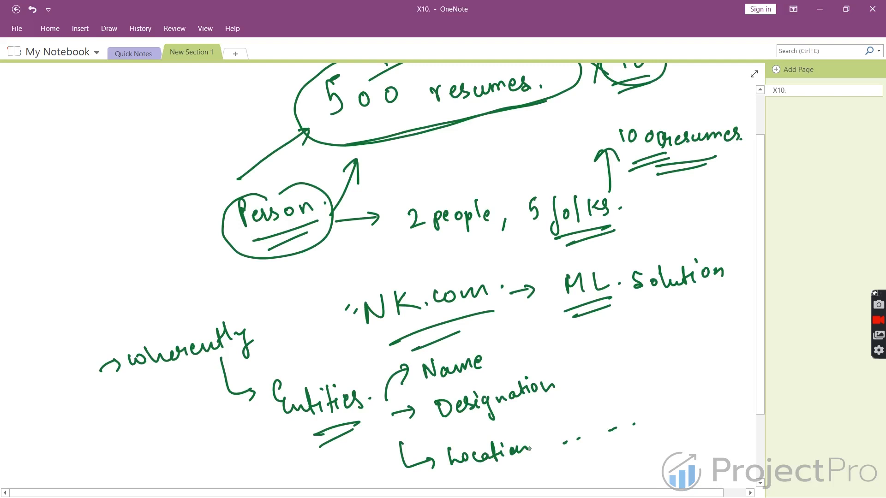